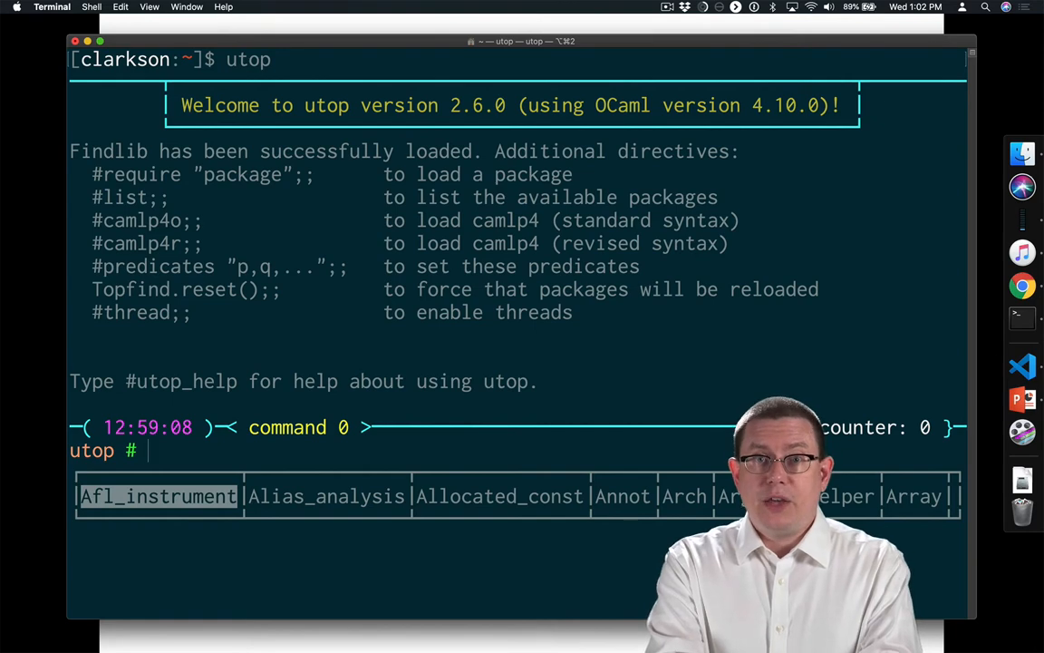
Step: Define x as 42 with let x = 42;; so utop reports val x : int = 42
{"action": "type", "text": "let"}
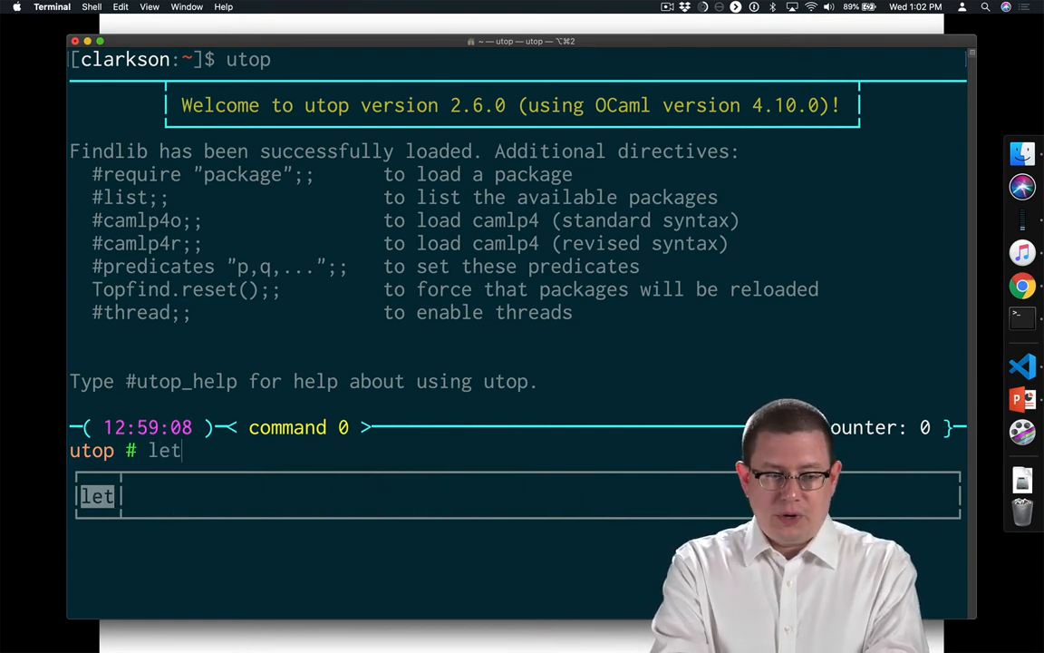
{"action": "type", "text": "x = 42;"}
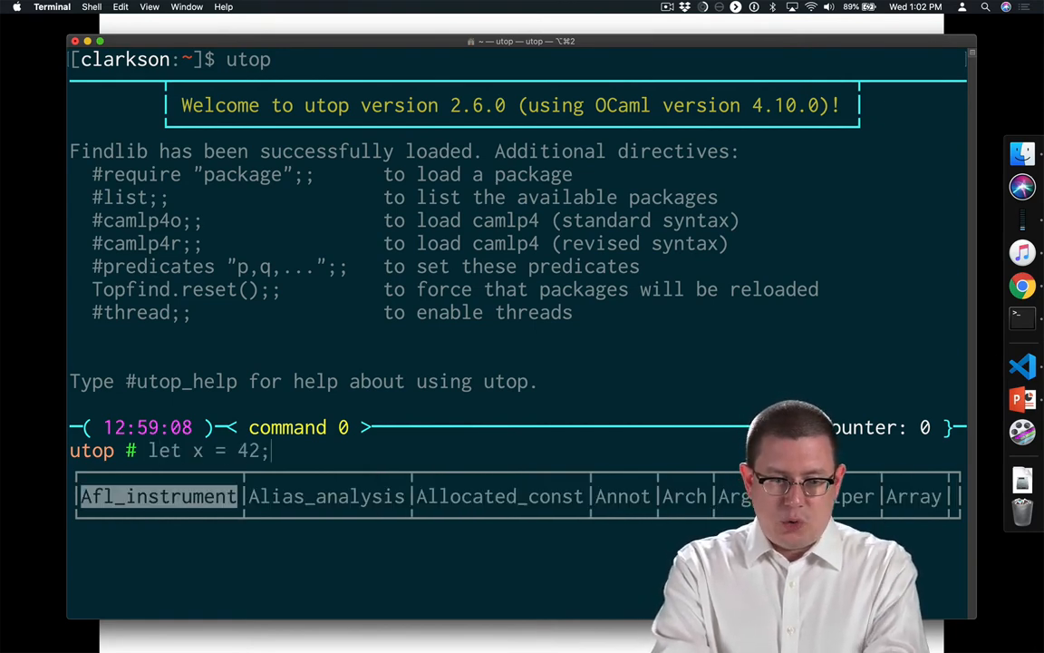
{"action": "key", "text": "Return"}
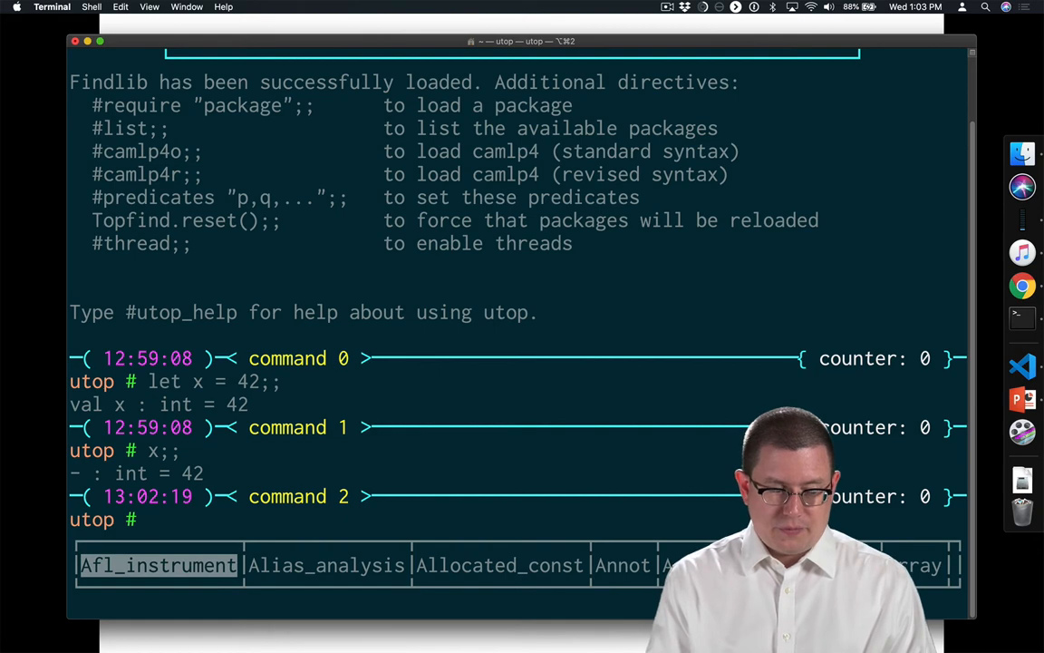
Step: Bind y : int to 3110 with and without parentheses, each giving val y : int = 3110
{"action": "type", "text": "let y"}
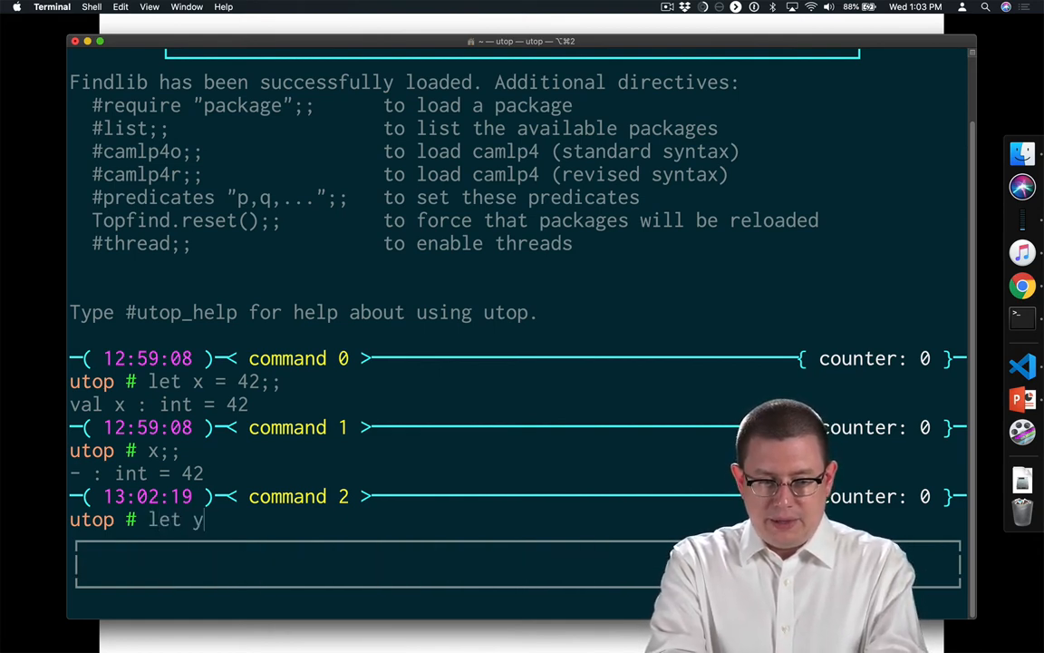
{"action": "type", "text": ": int"}
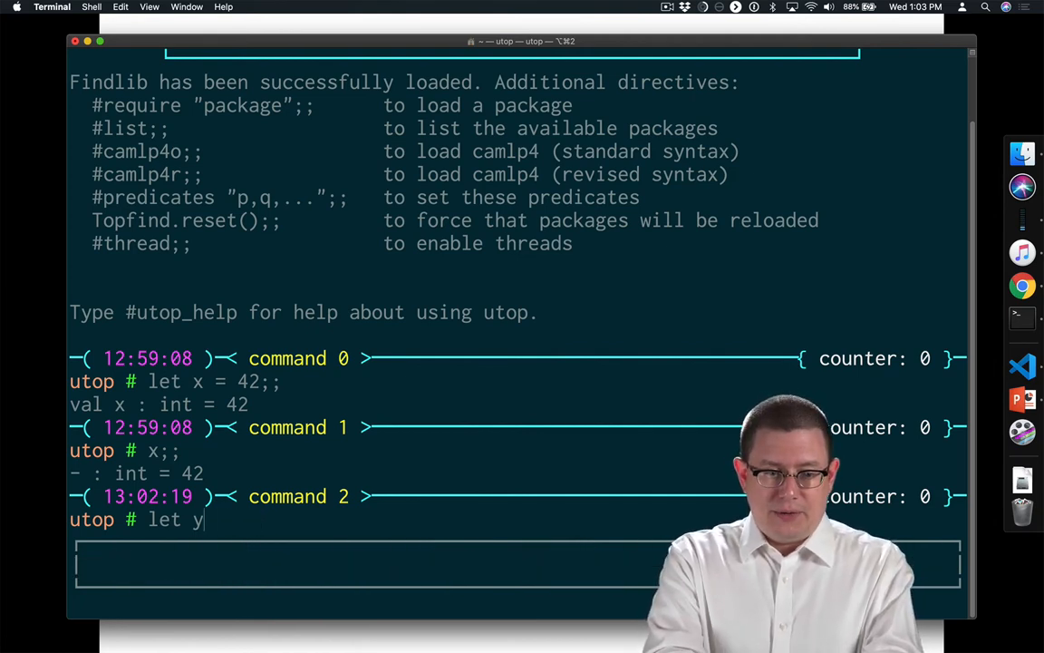
{"action": "type", "text": "(y : int"}
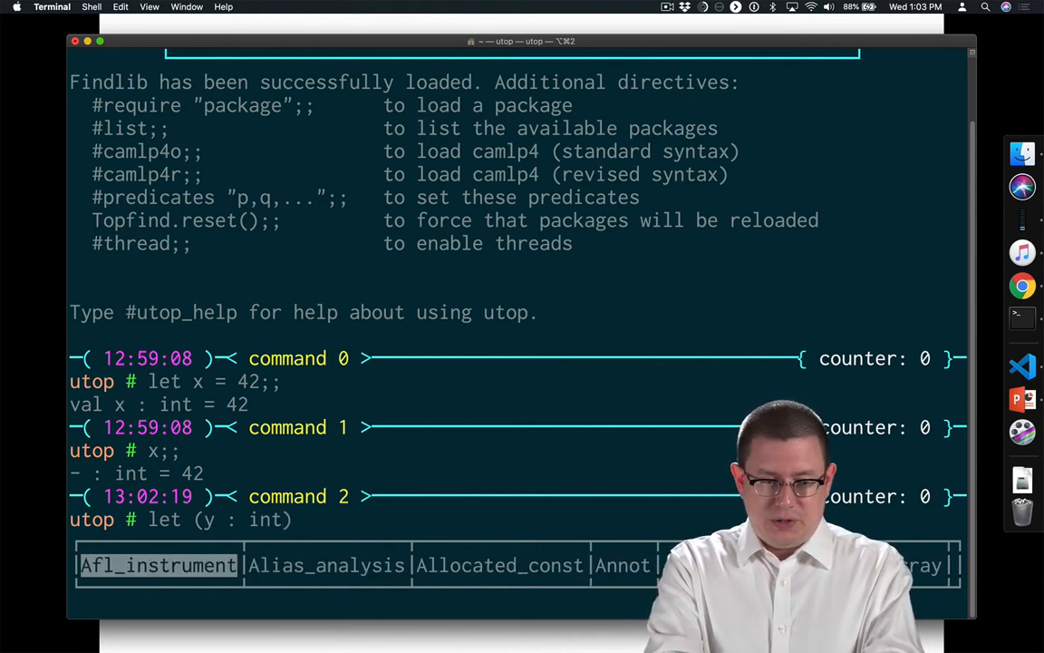
{"action": "type", "text": "= 3110;;"}
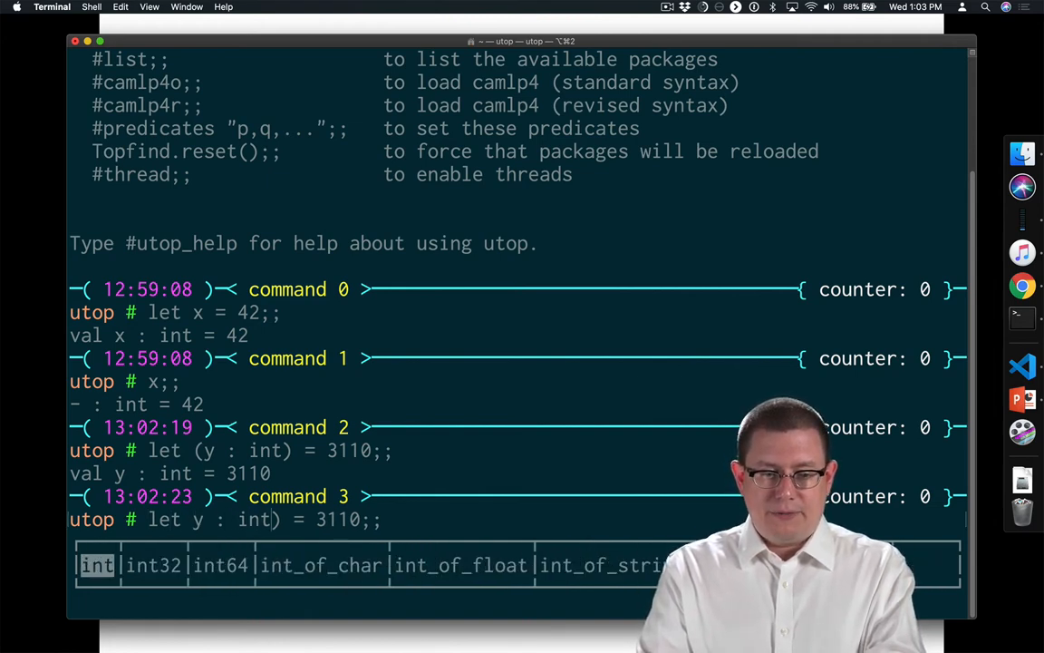
{"action": "key", "text": "Backspace"}
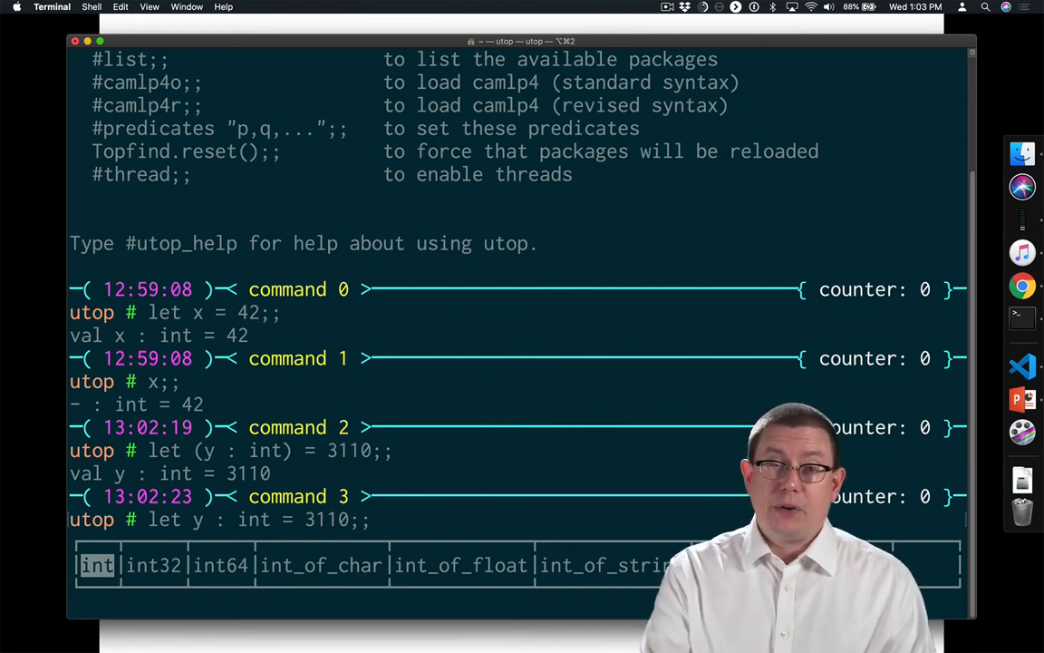
{"action": "key", "text": "Return"}
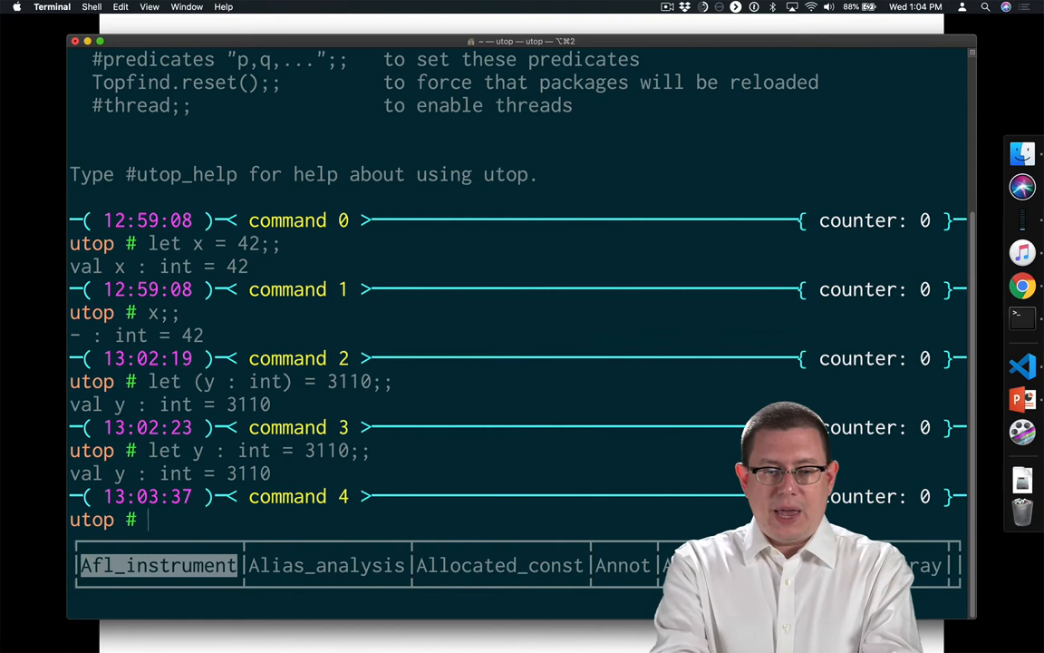
Step: Evaluate x + y;; to get int 3152
{"action": "type", "text": "x + y;"}
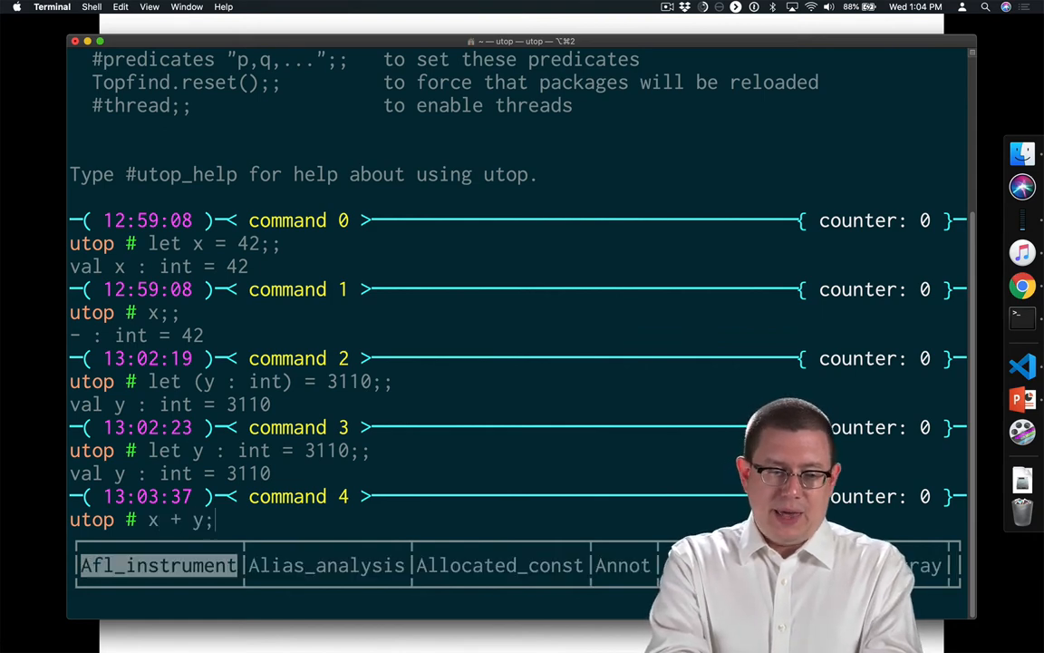
{"action": "key", "text": "Return"}
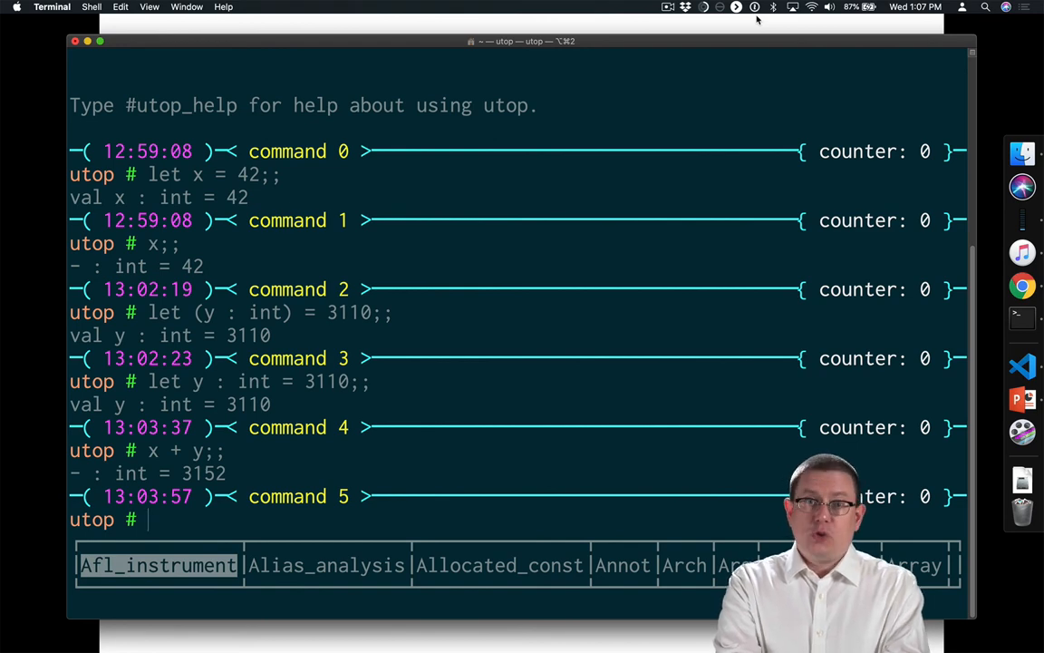
Step: Evaluate (let z = 1) + 2;; and get a syntax error that an operator was expected
{"action": "type", "text": "("}
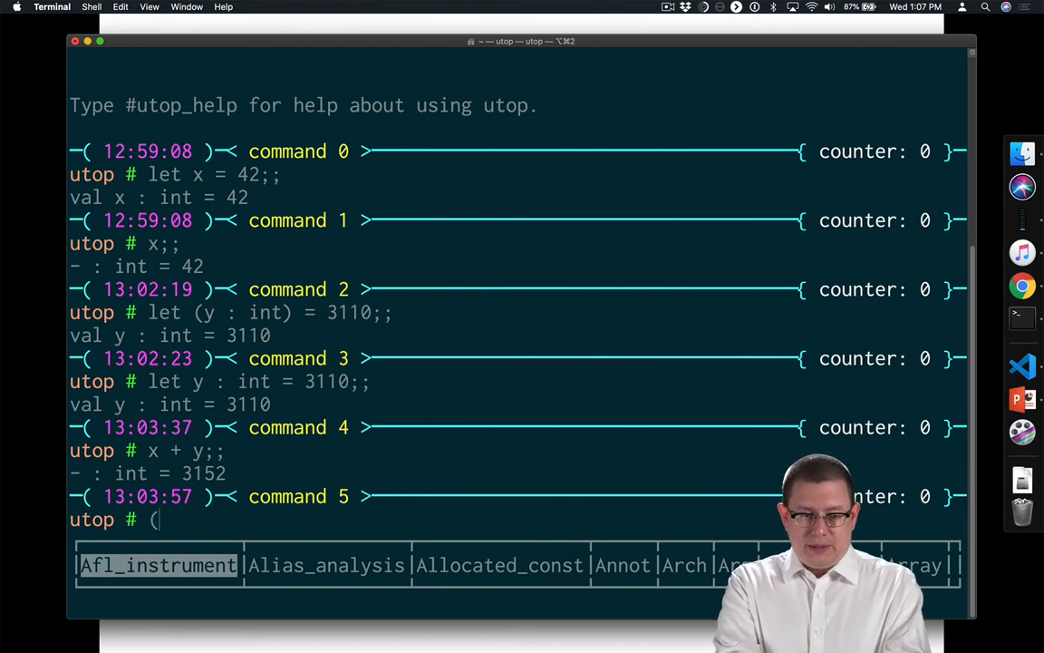
{"action": "type", "text": "let z ="}
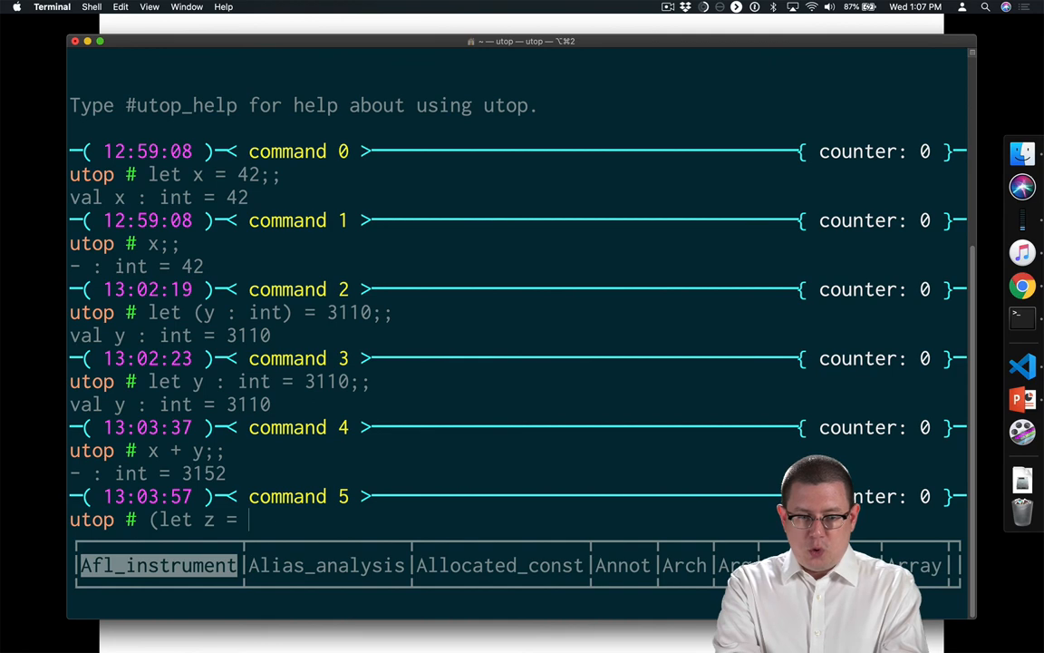
{"action": "type", "text": "1) +"}
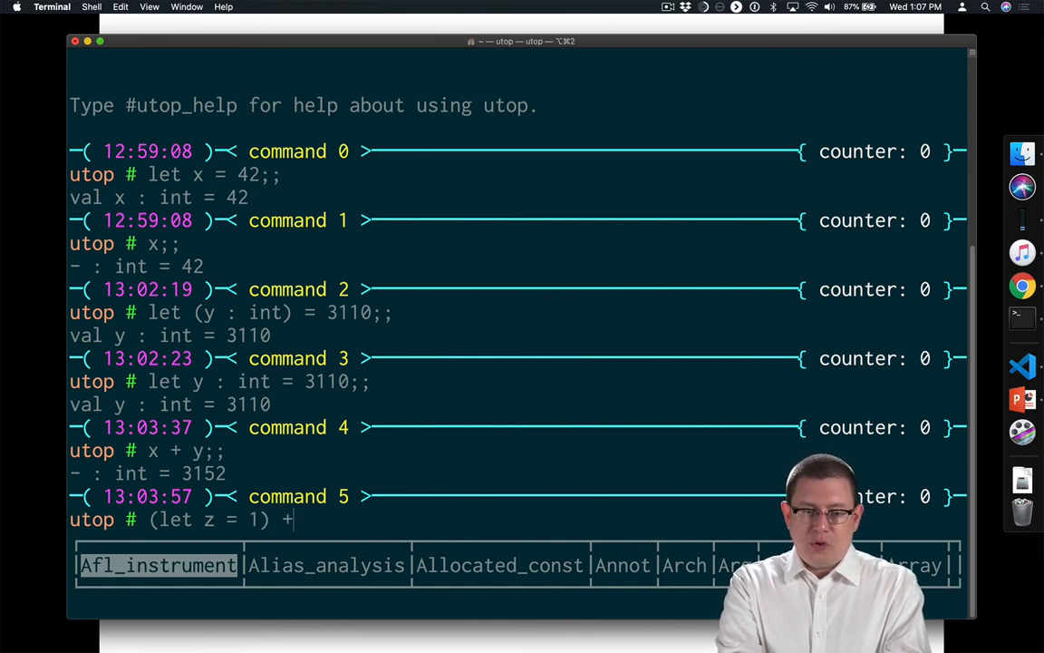
{"action": "type", "text": "2;;"}
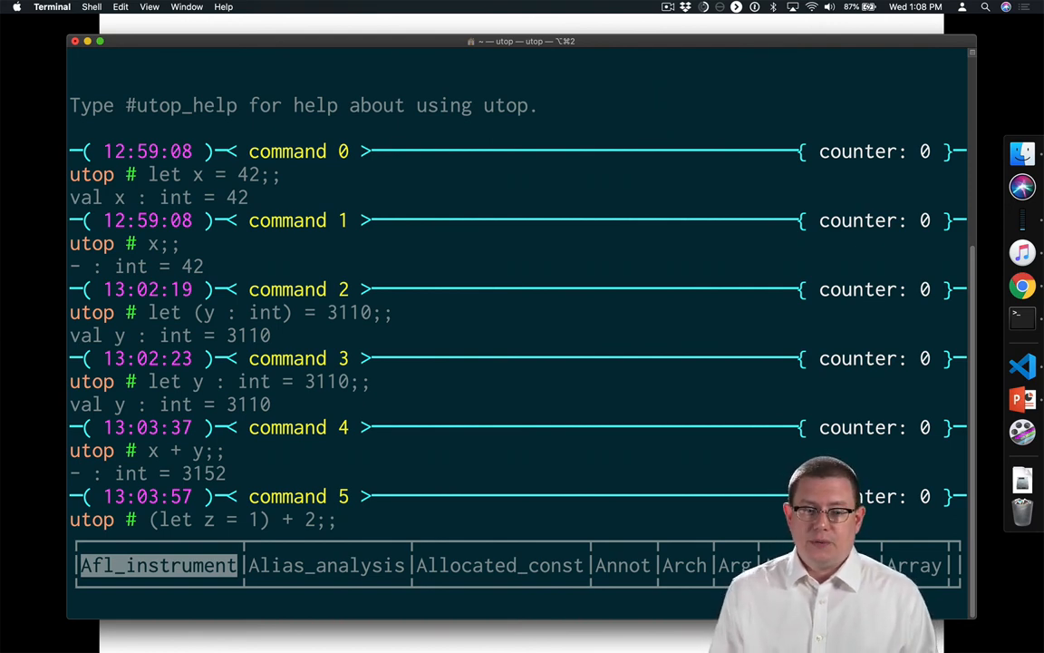
{"action": "key", "text": "Return"}
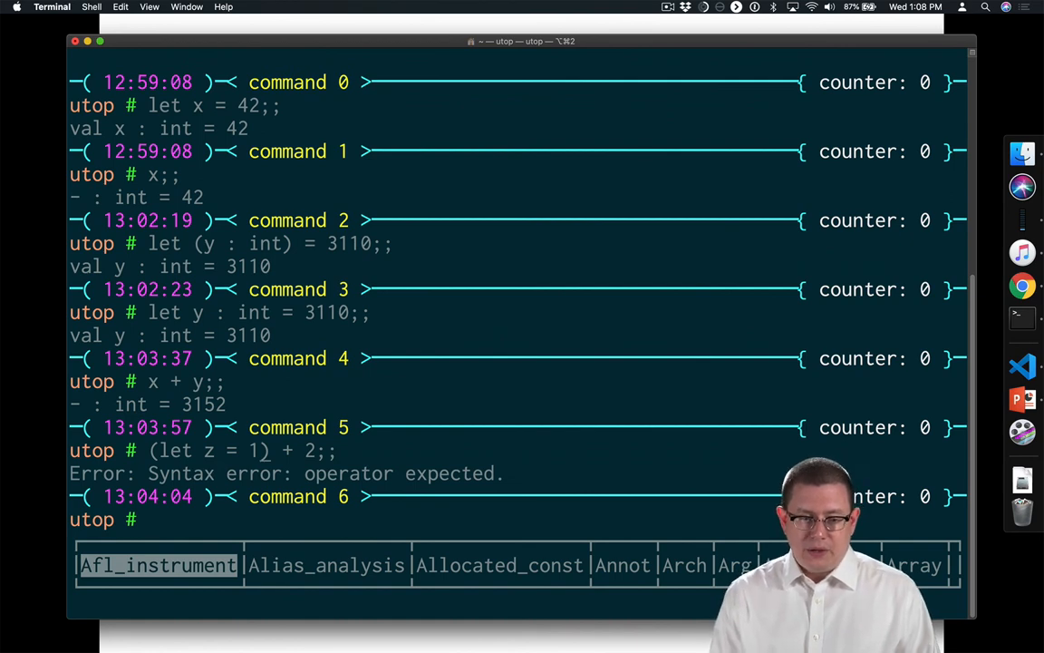